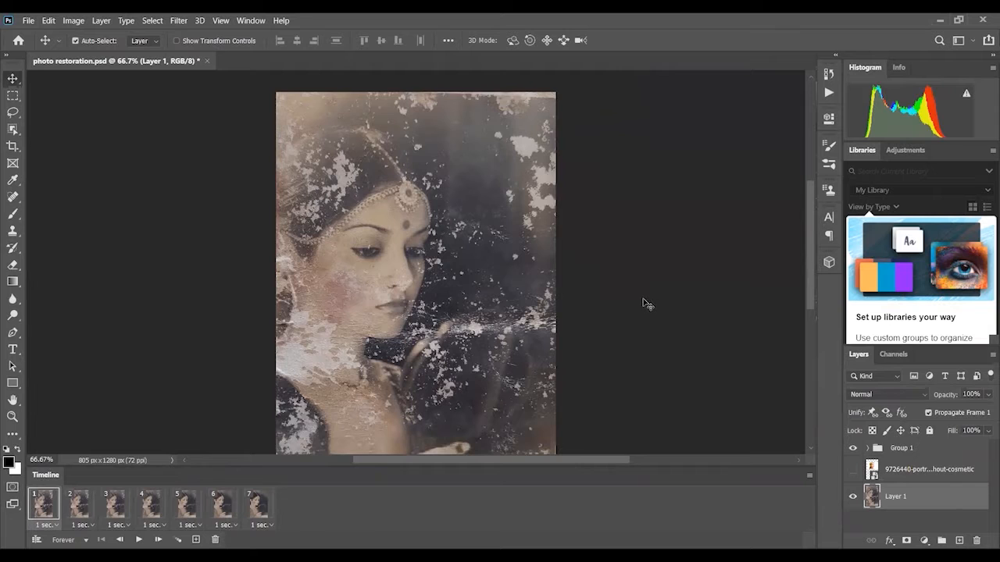
{"action": "mouse_move", "coordinate": [665, 290]}
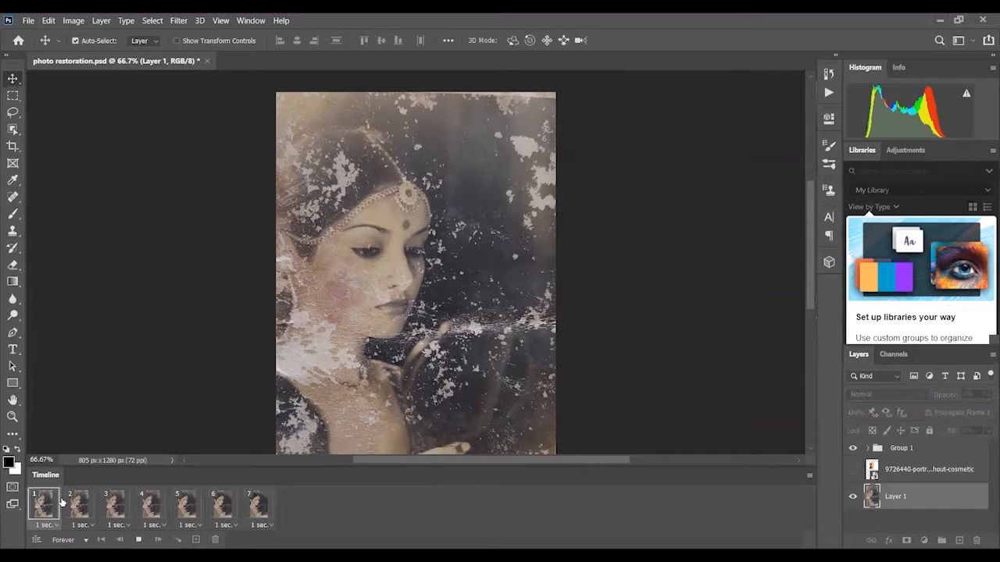
Play the damaged-to-restored animation in the Timeline, then bring up the Window menu's workspace choices
{"action": "left_click", "coordinate": [115, 505]}
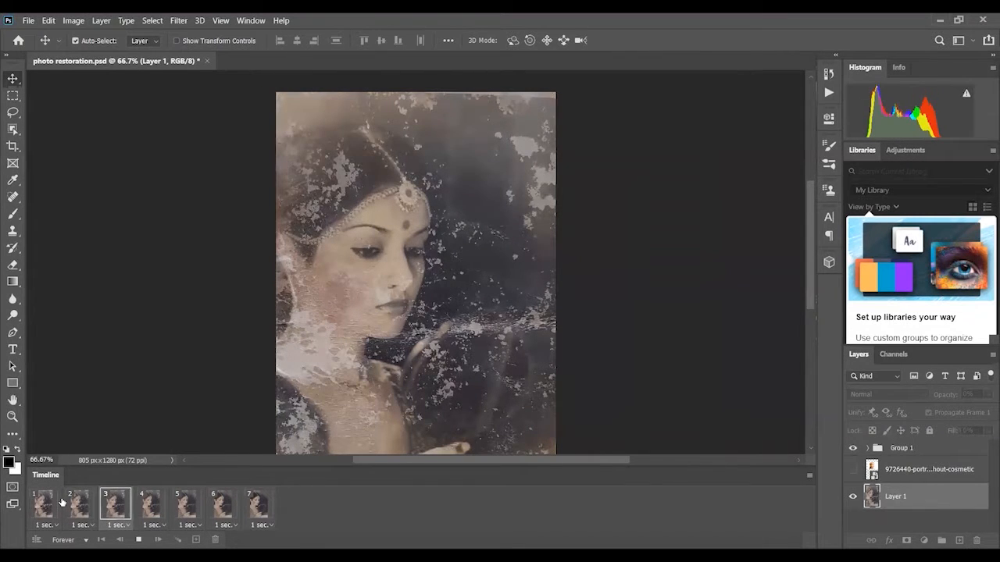
{"action": "left_click", "coordinate": [186, 506]}
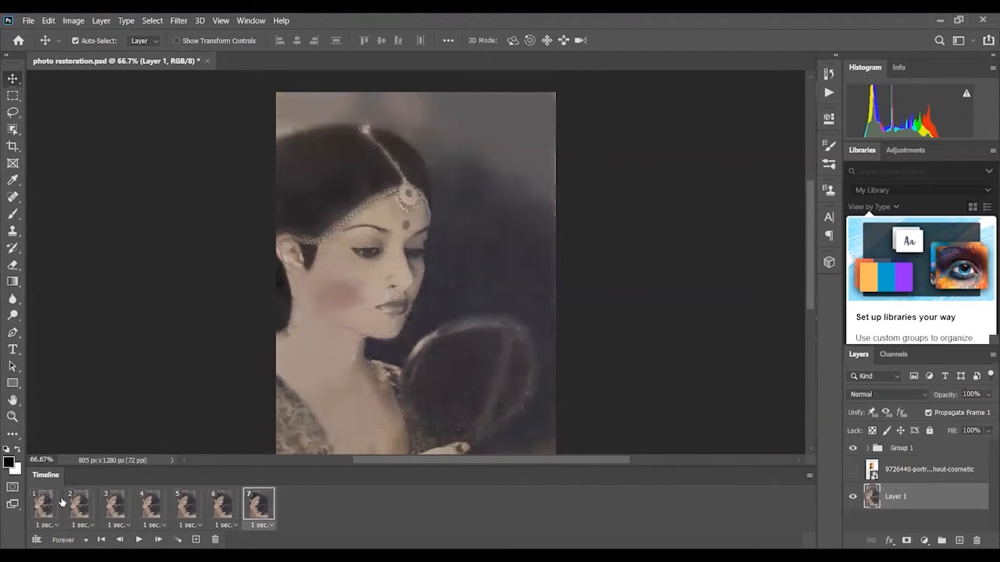
{"action": "left_click", "coordinate": [250, 21]}
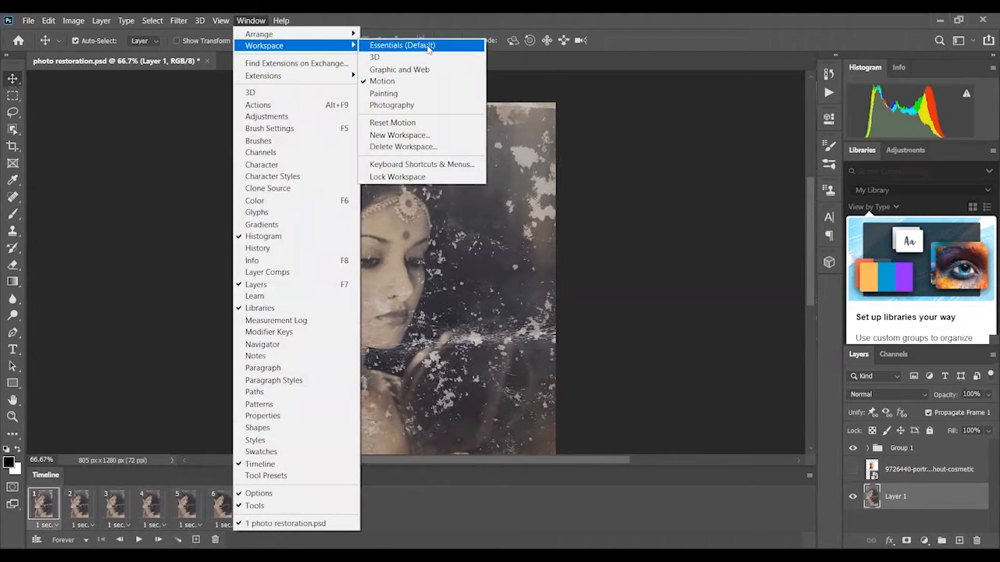
Switch to the Essentials default workspace
{"action": "left_click", "coordinate": [402, 45]}
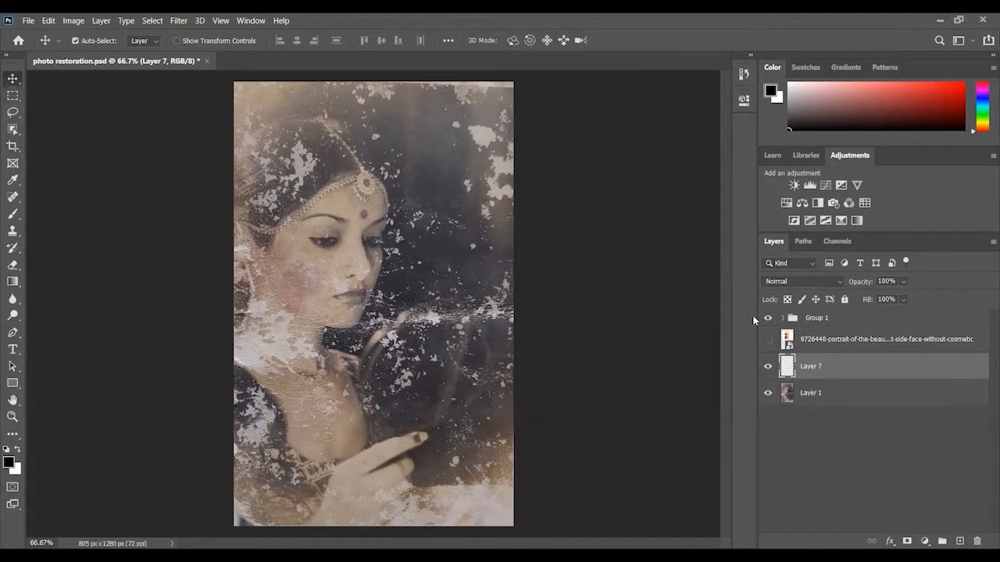
Hide Group 1 in the Layers panel
{"action": "left_click", "coordinate": [768, 317]}
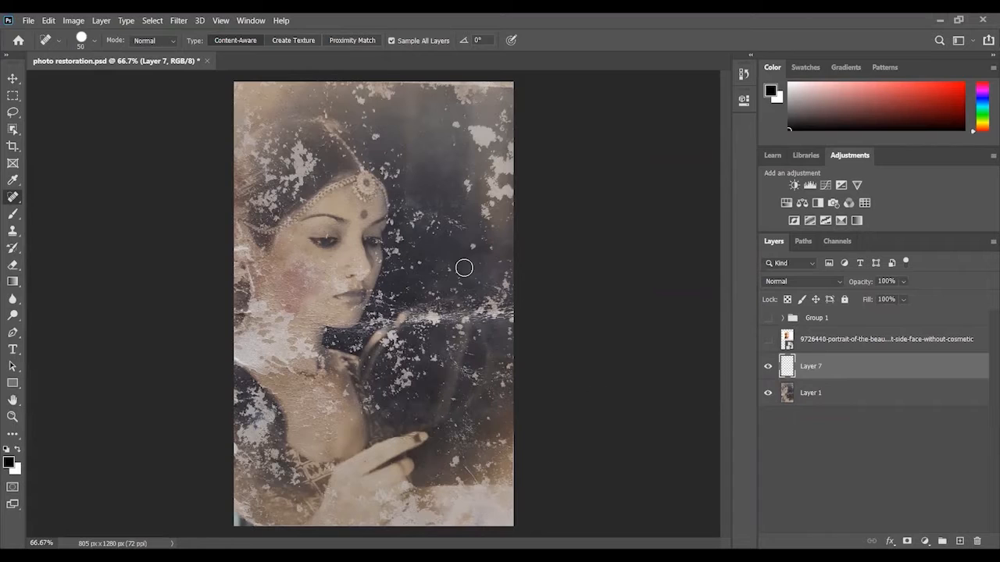
{"action": "left_click", "coordinate": [13, 197]}
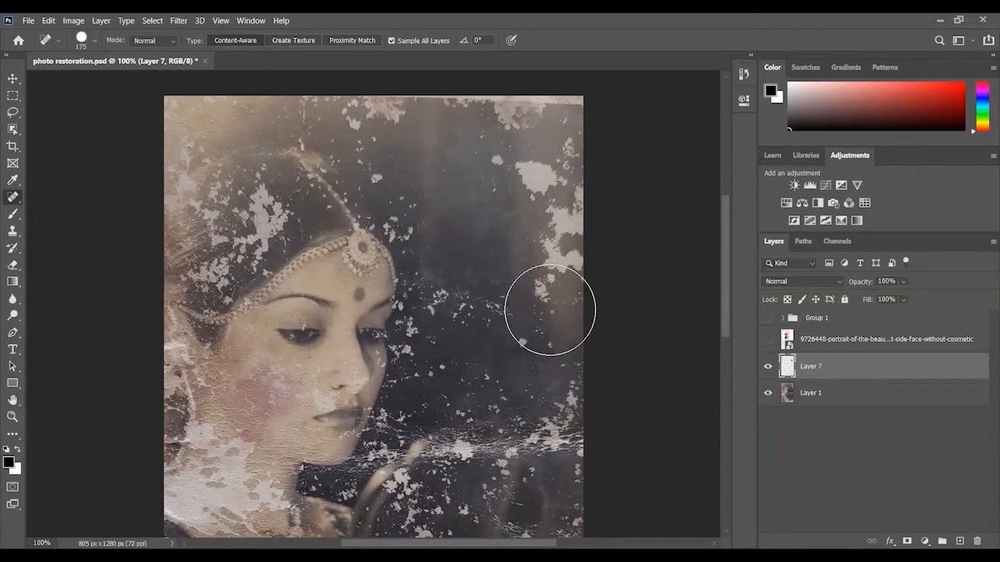
{"action": "mouse_move", "coordinate": [528, 194]}
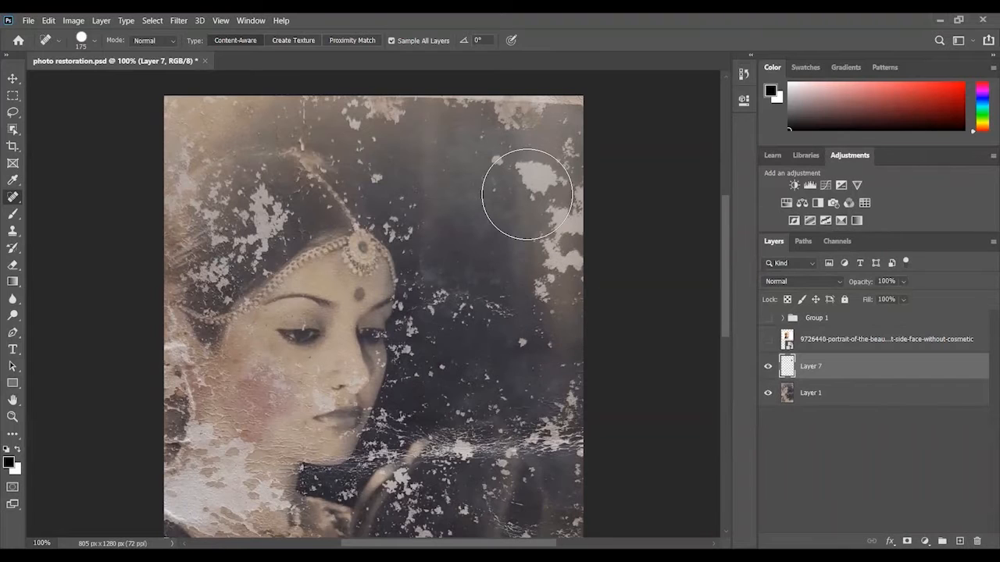
{"action": "left_click", "coordinate": [528, 194]}
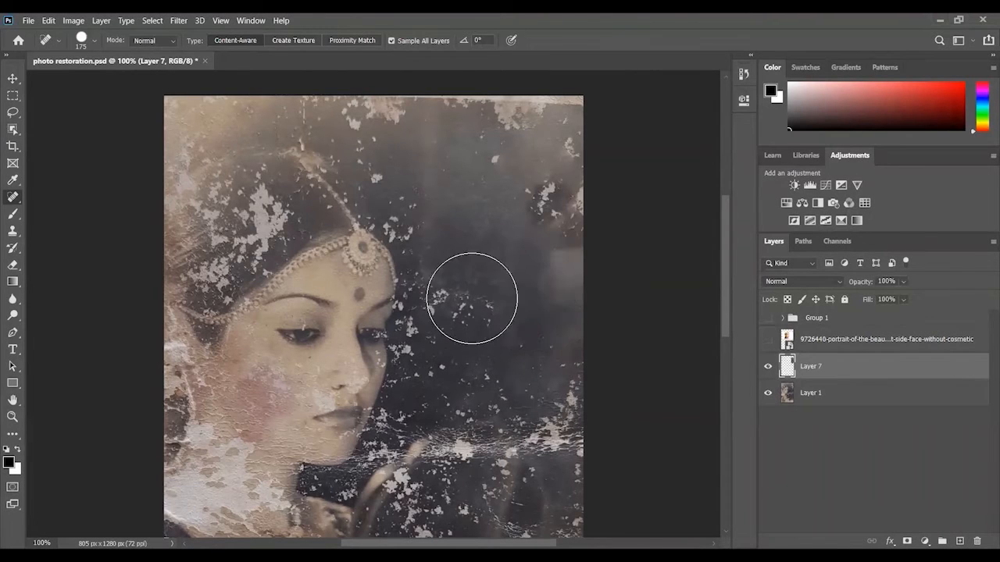
{"action": "left_click_drag", "start_coordinate": [471, 297], "coordinate": [490, 353]}
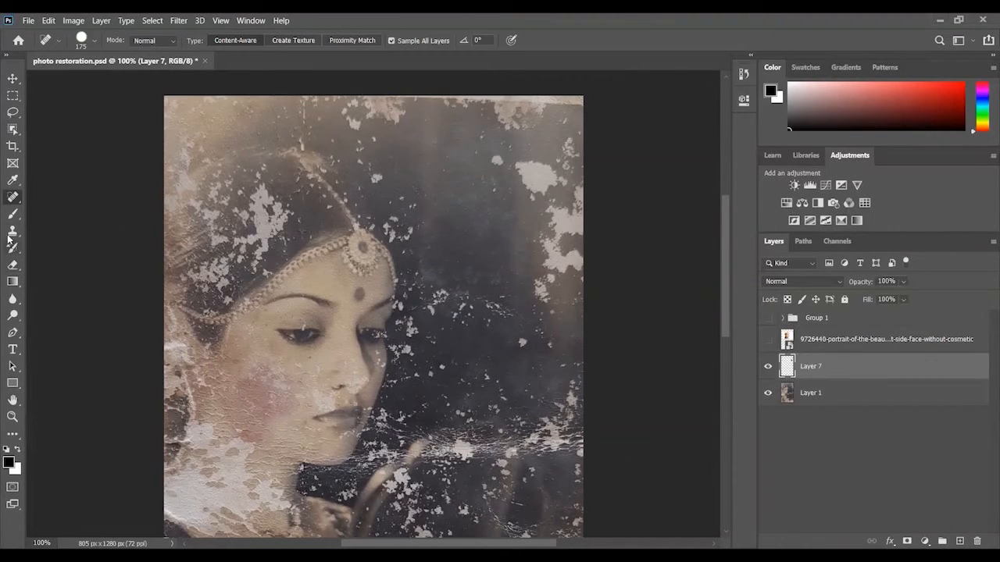
{"action": "left_click", "coordinate": [13, 230]}
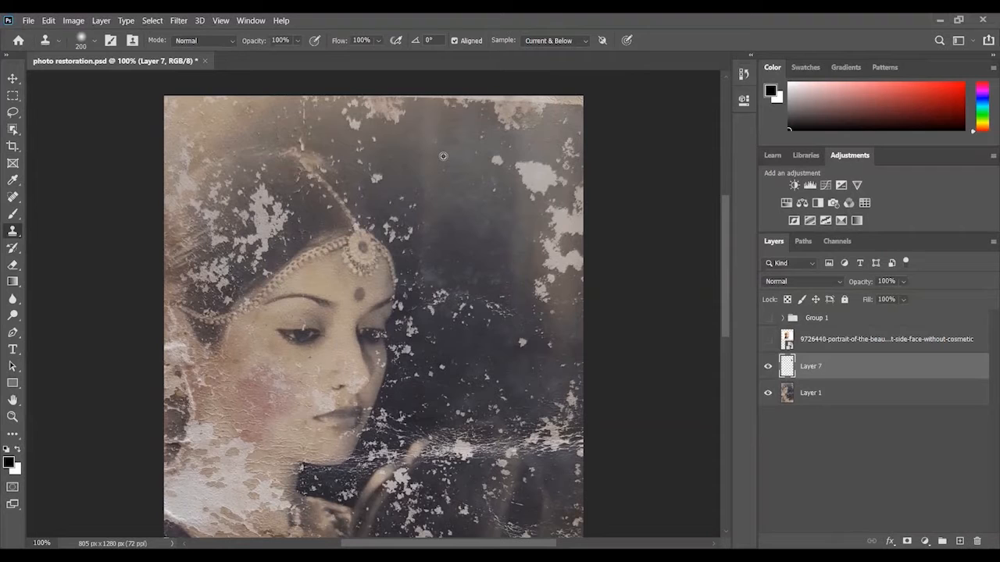
Clone clean background over the spots beside the face and clean chest areas over the chest spots
{"action": "left_click", "coordinate": [475, 317]}
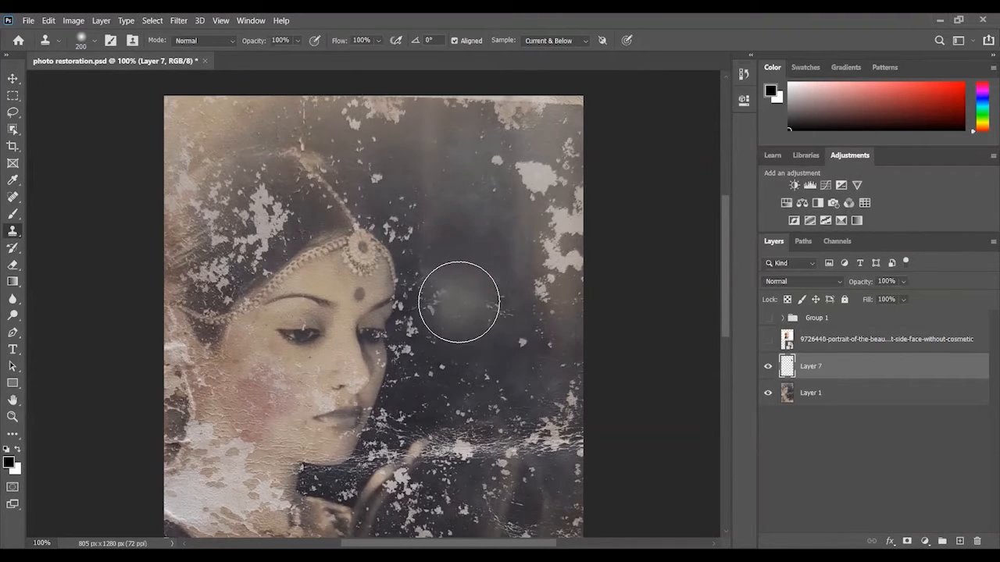
{"action": "left_click_drag", "start_coordinate": [459, 303], "coordinate": [358, 281]}
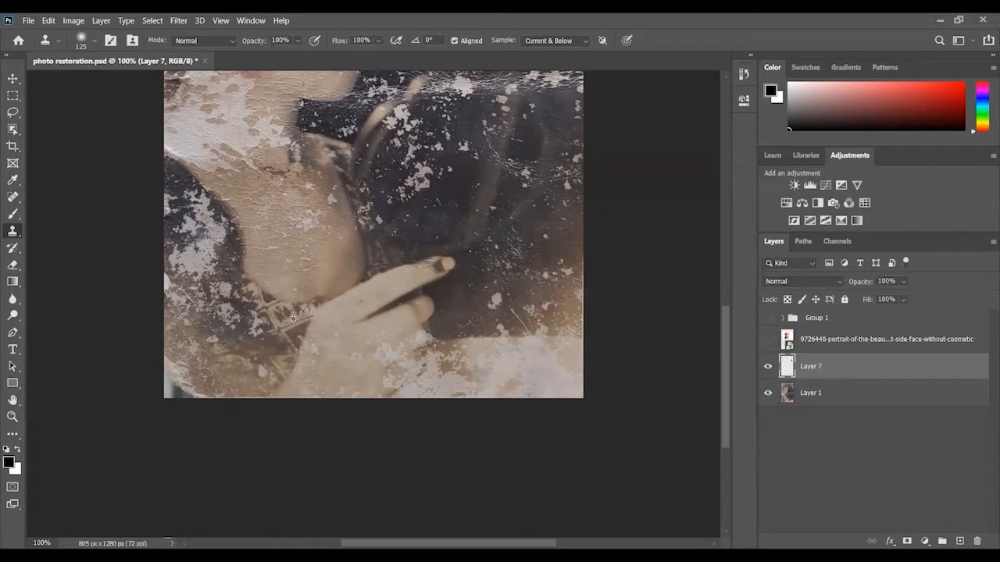
{"action": "left_click", "coordinate": [293, 324]}
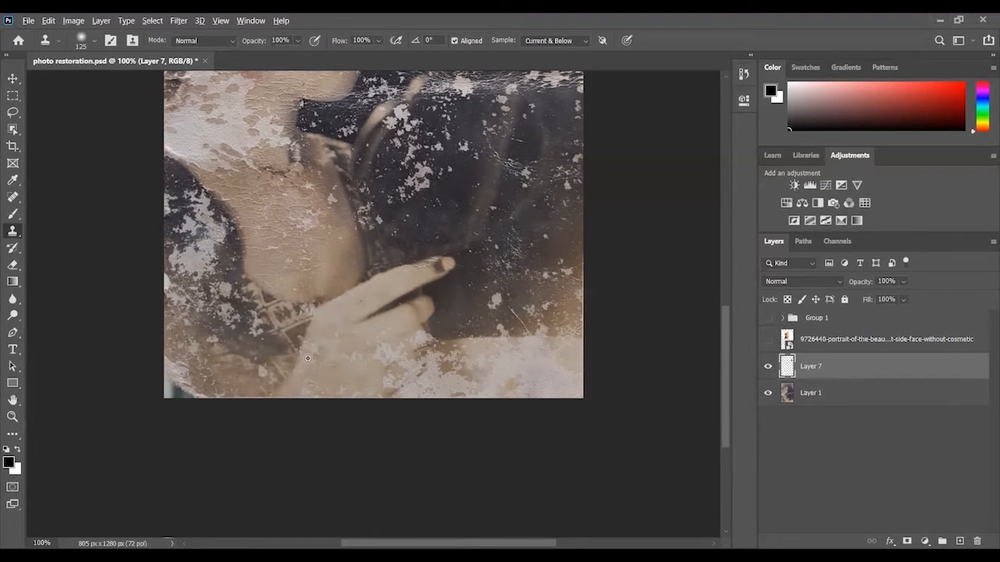
{"action": "left_click", "coordinate": [273, 329]}
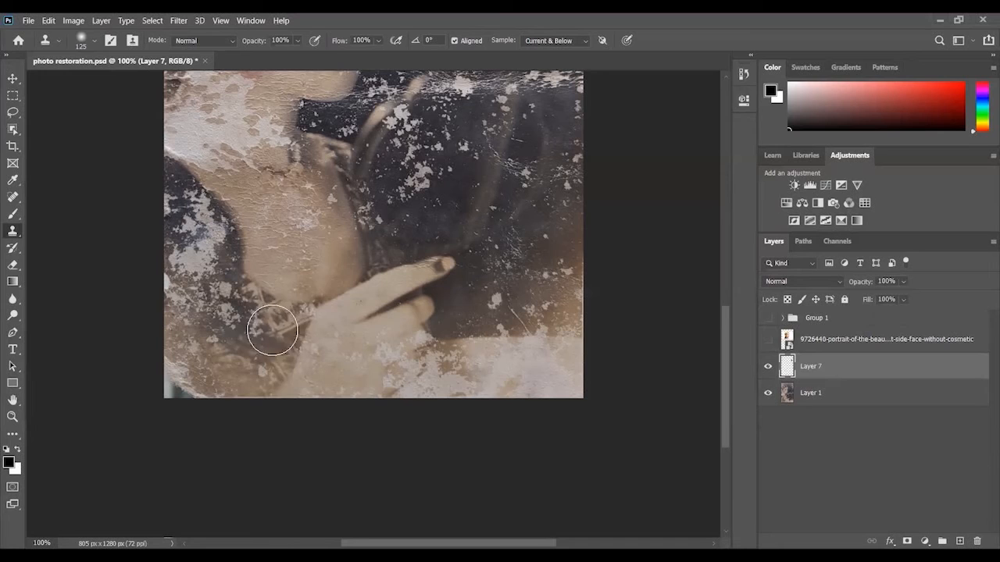
{"action": "left_click_drag", "start_coordinate": [273, 330], "coordinate": [241, 311]}
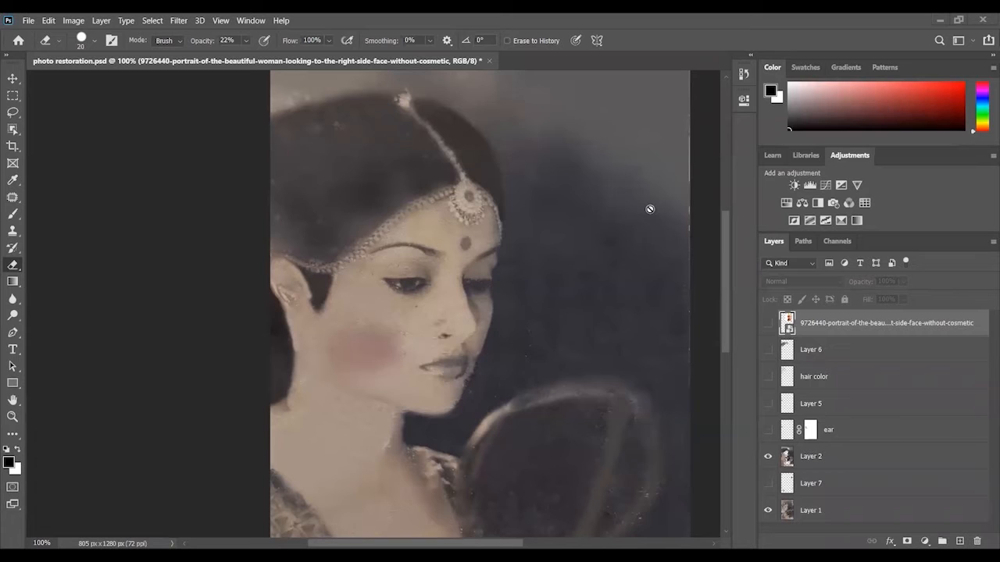
{"action": "mouse_move", "coordinate": [625, 342]}
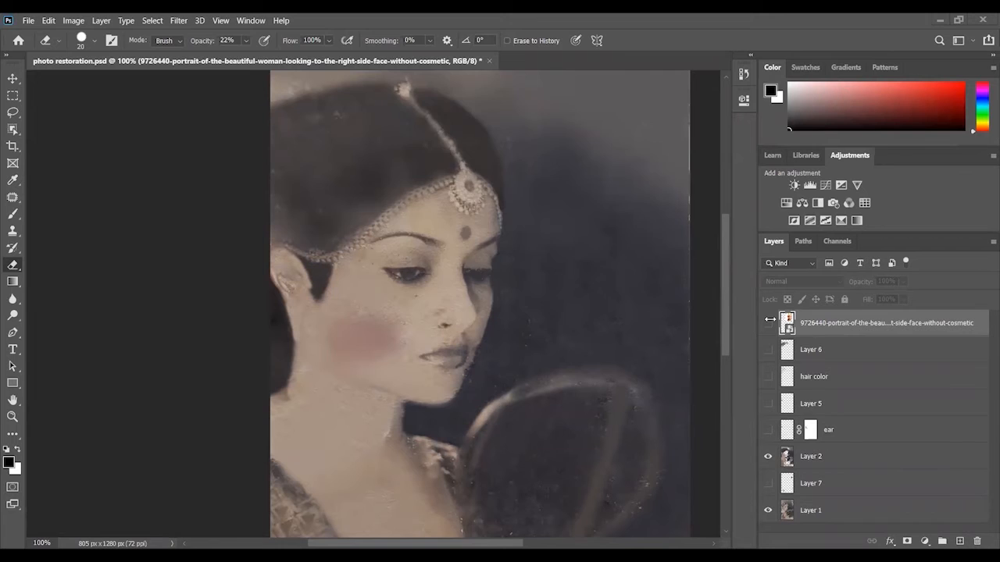
Show the reference portrait and lasso around its ear
{"action": "left_click", "coordinate": [767, 322]}
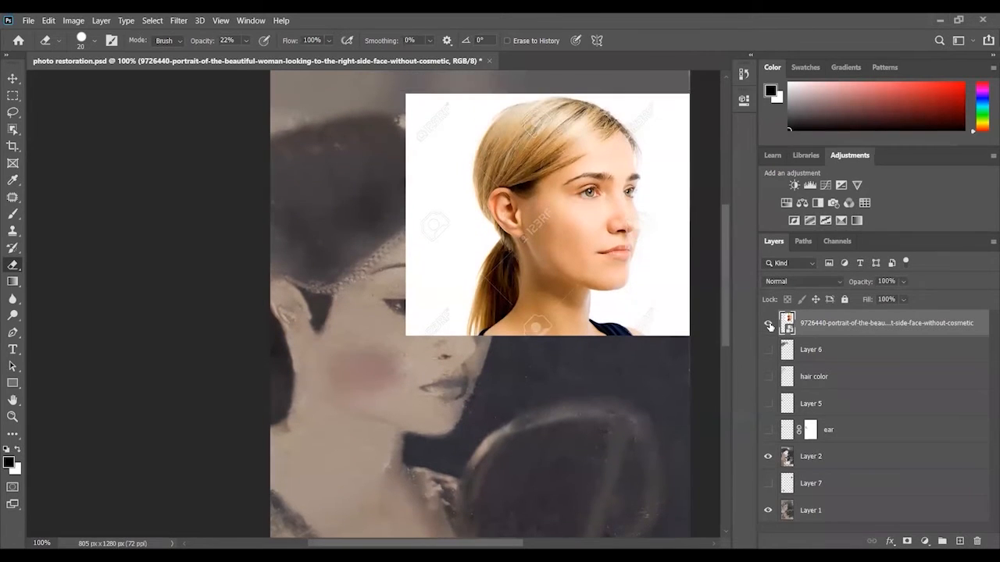
{"action": "left_click", "coordinate": [768, 323]}
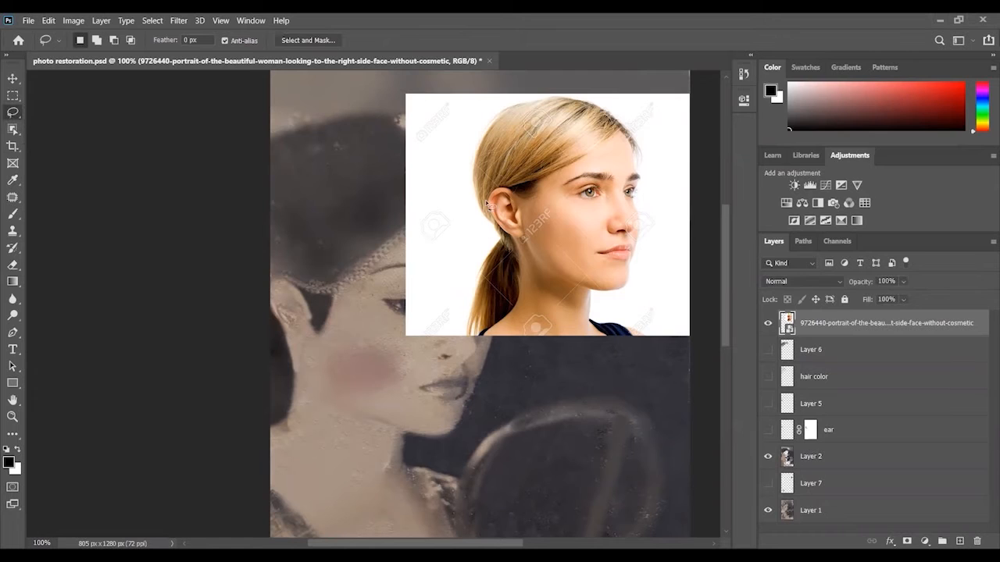
{"action": "left_click_drag", "start_coordinate": [500, 191], "coordinate": [504, 258]}
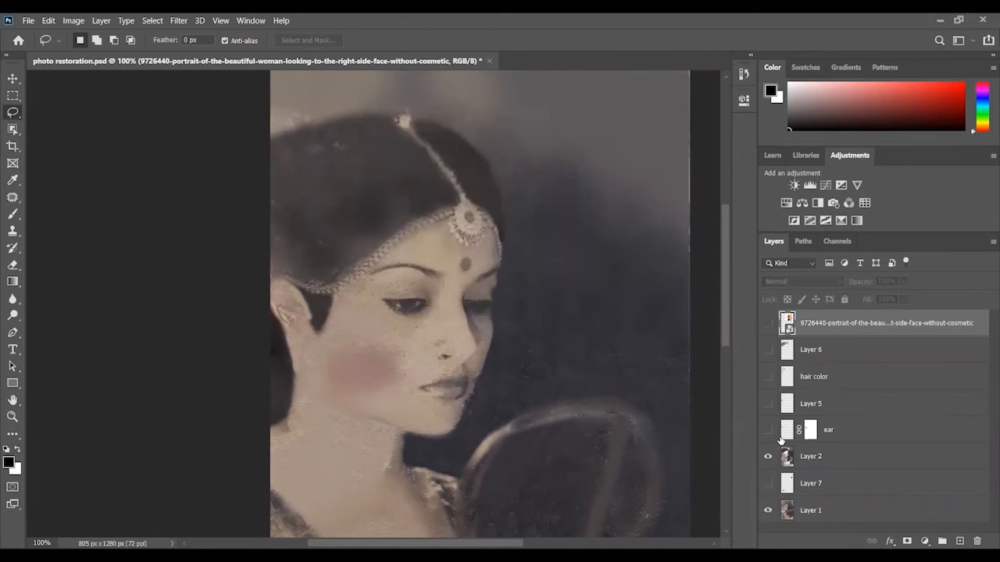
Make the replacement ear, Layer 5 touch-ups and hair color layers visible
{"action": "left_click", "coordinate": [768, 429]}
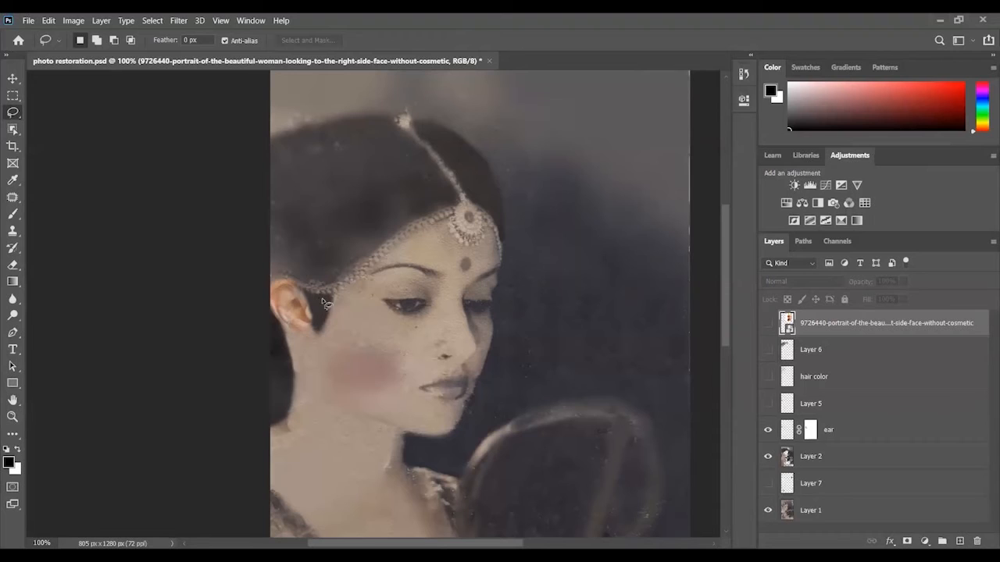
{"action": "mouse_move", "coordinate": [676, 384]}
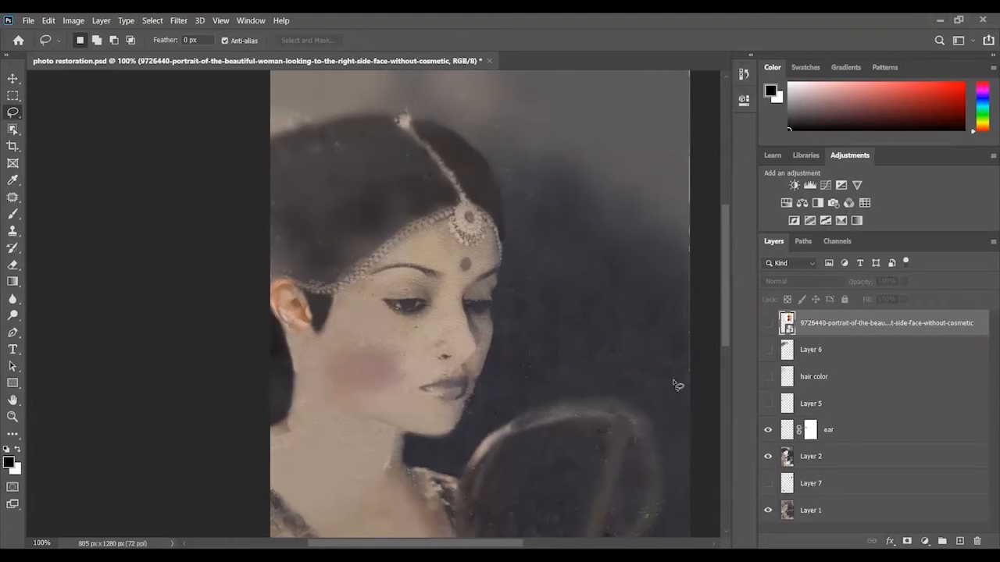
{"action": "left_click", "coordinate": [768, 404]}
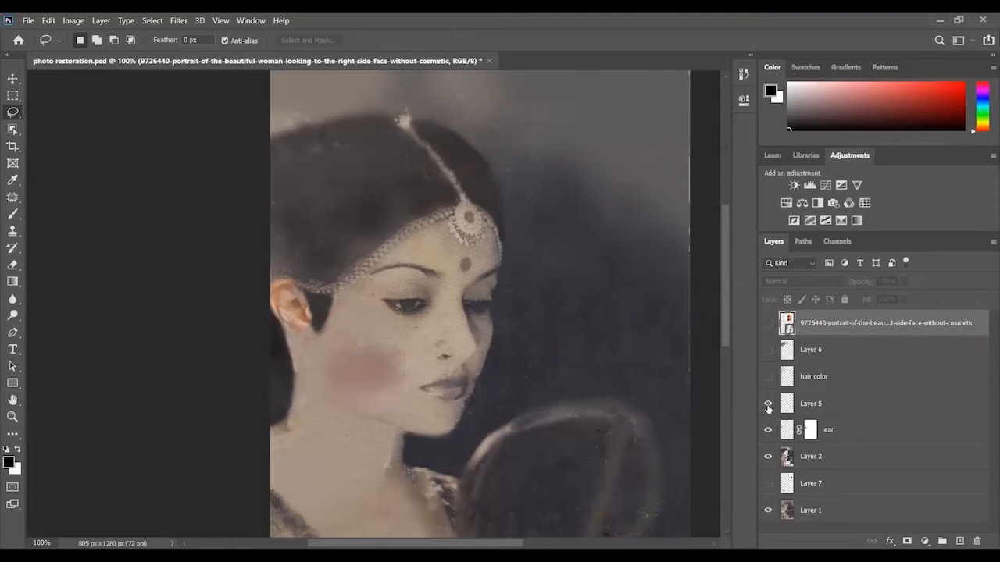
{"action": "left_click", "coordinate": [809, 403]}
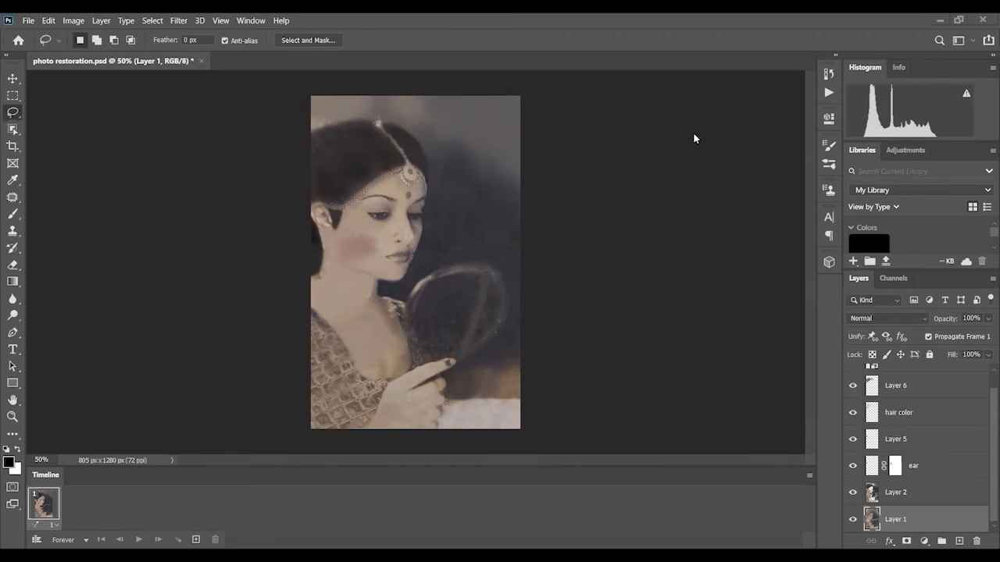
{"action": "mouse_move", "coordinate": [536, 117]}
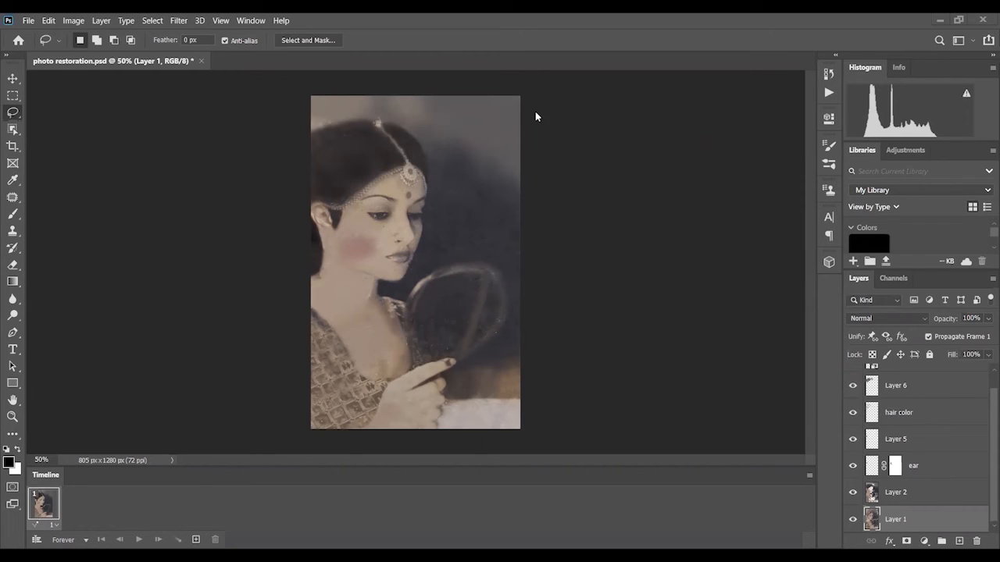
{"action": "mouse_move", "coordinate": [221, 482]}
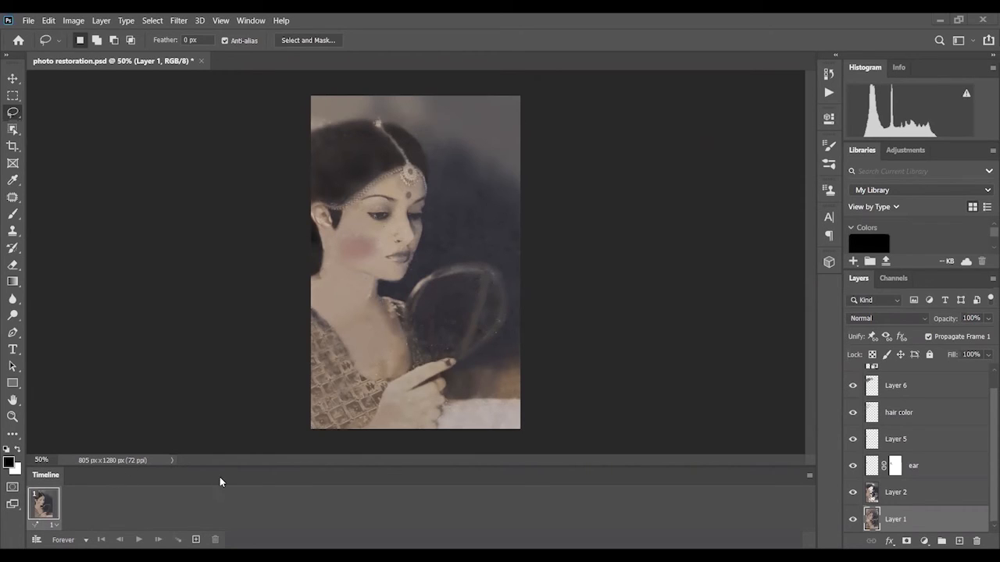
{"action": "mouse_move", "coordinate": [274, 394]}
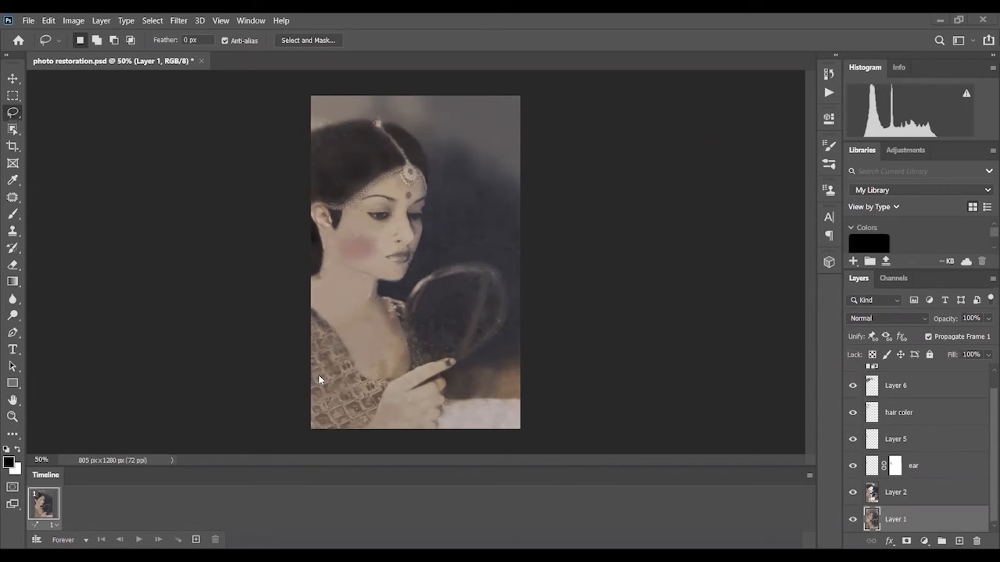
{"action": "mouse_move", "coordinate": [137, 17]}
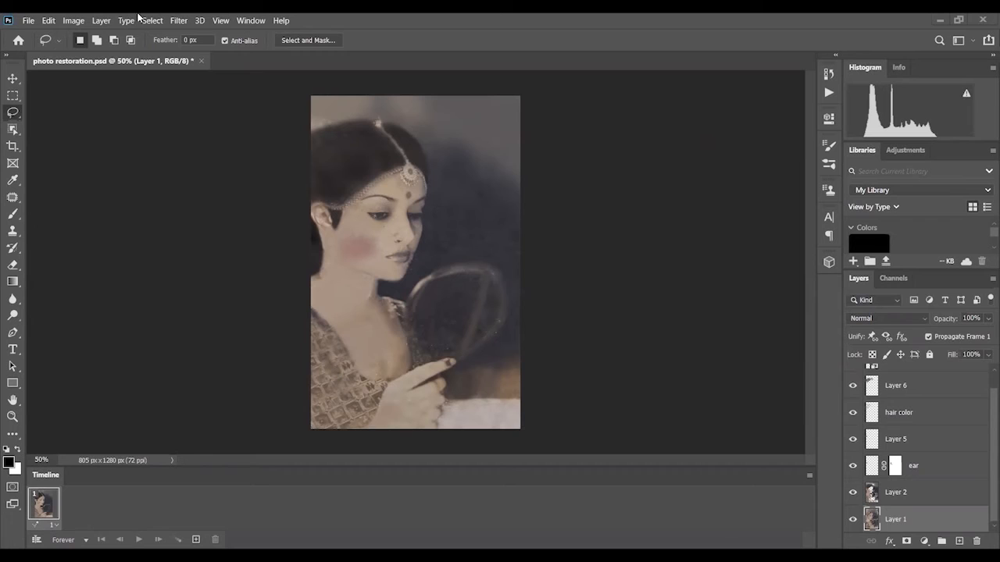
Switch to the Motion workspace and play the six-frame damaged-to-restored animation
{"action": "left_click", "coordinate": [251, 21]}
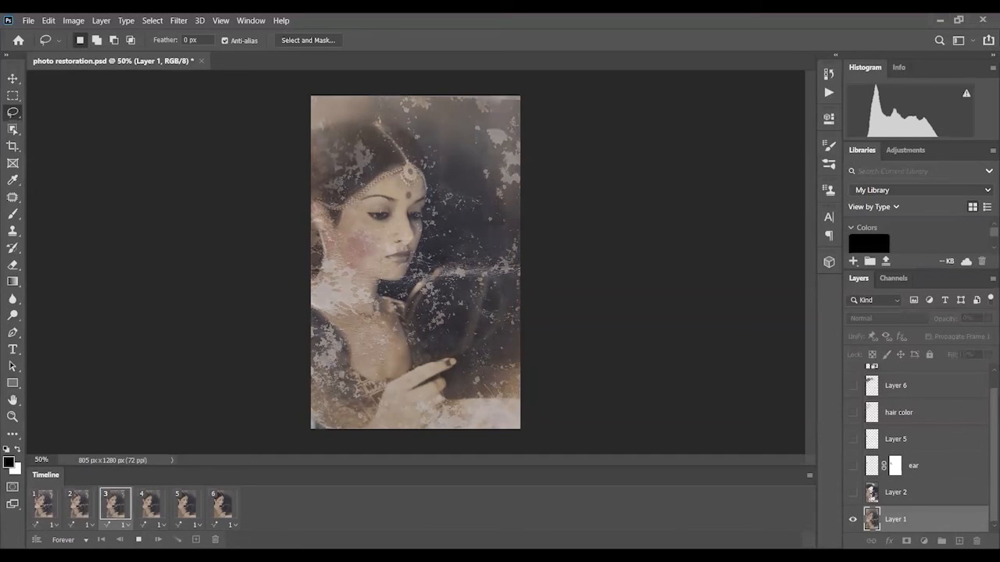
{"action": "left_click", "coordinate": [185, 504]}
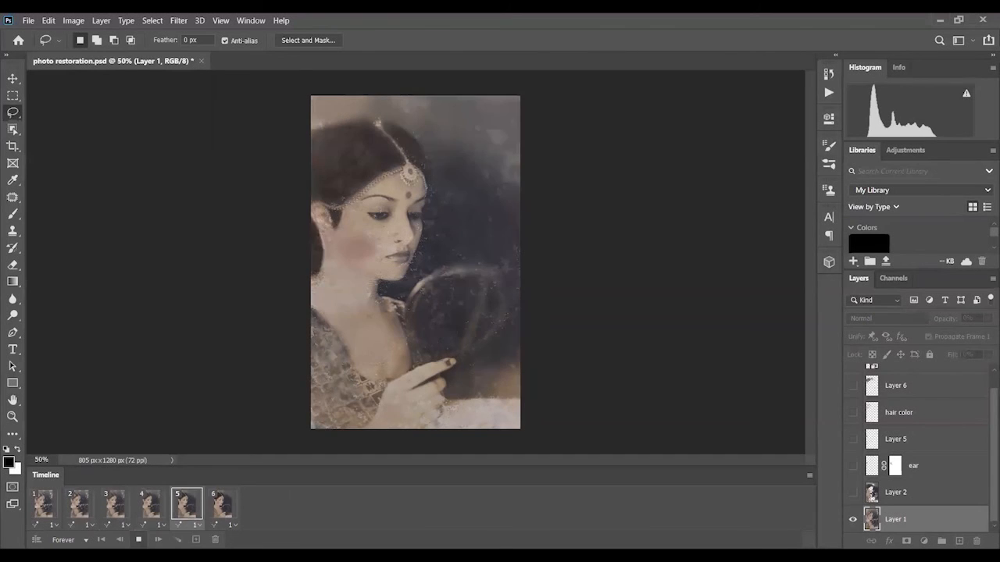